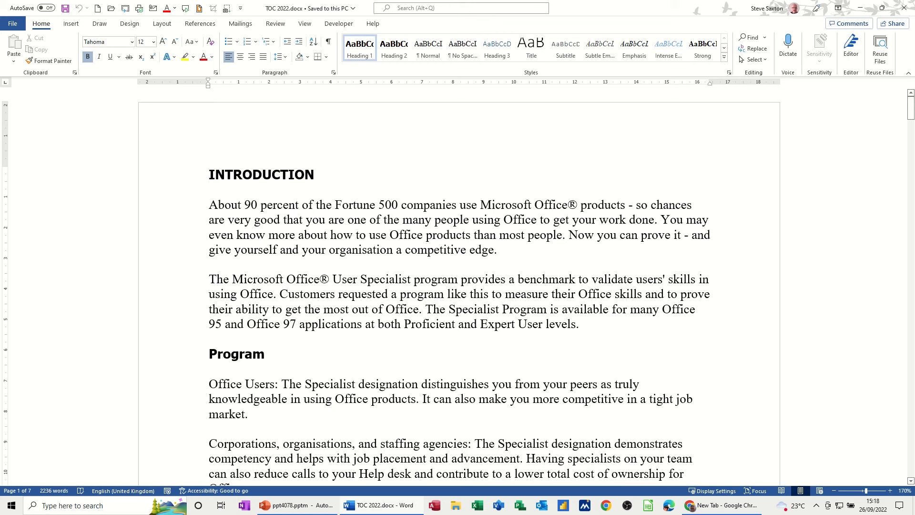
# Review the paragraph settings of the Heading 2 and Heading 3 styles without changing them
pyautogui.click(209, 173)
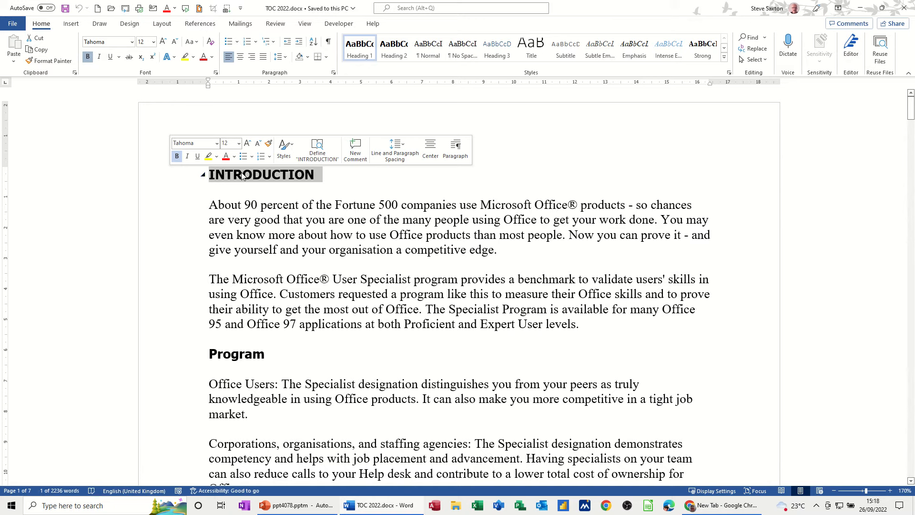
pyautogui.moveTo(360, 46)
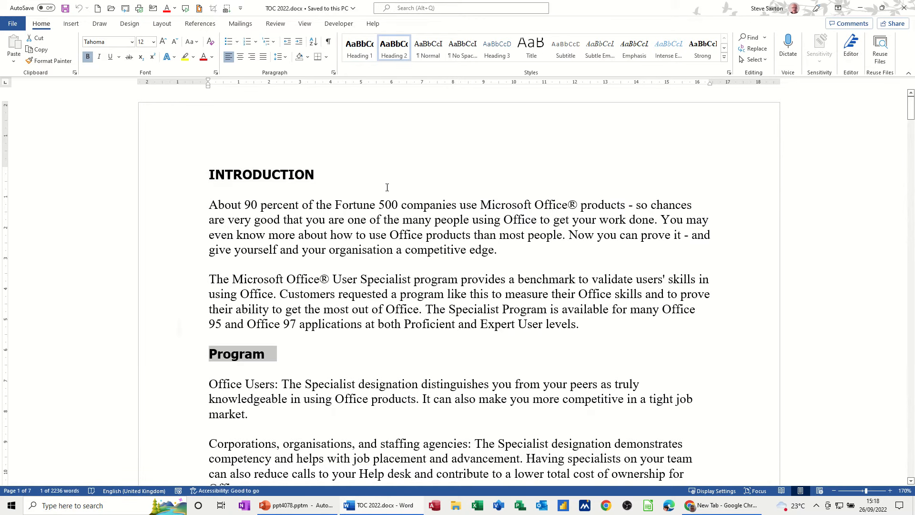
pyautogui.moveTo(274, 309)
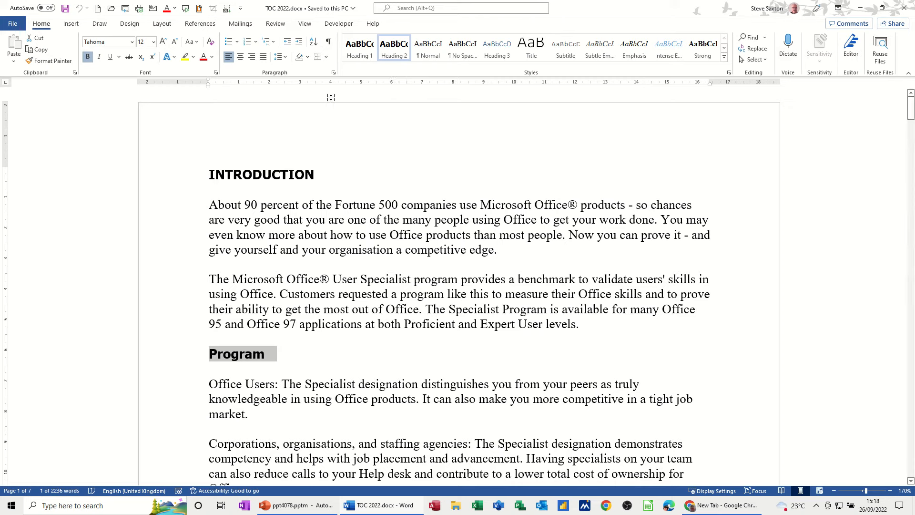
pyautogui.rightClick(394, 45)
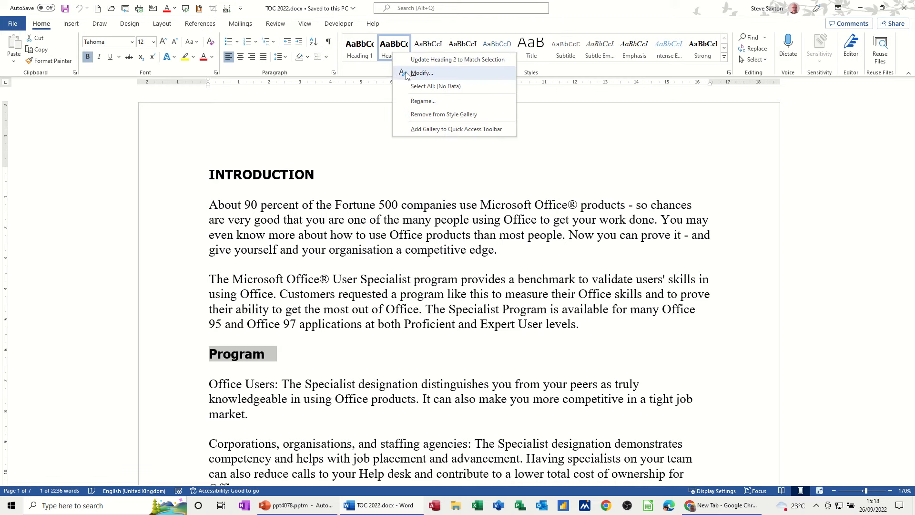
pyautogui.click(420, 72)
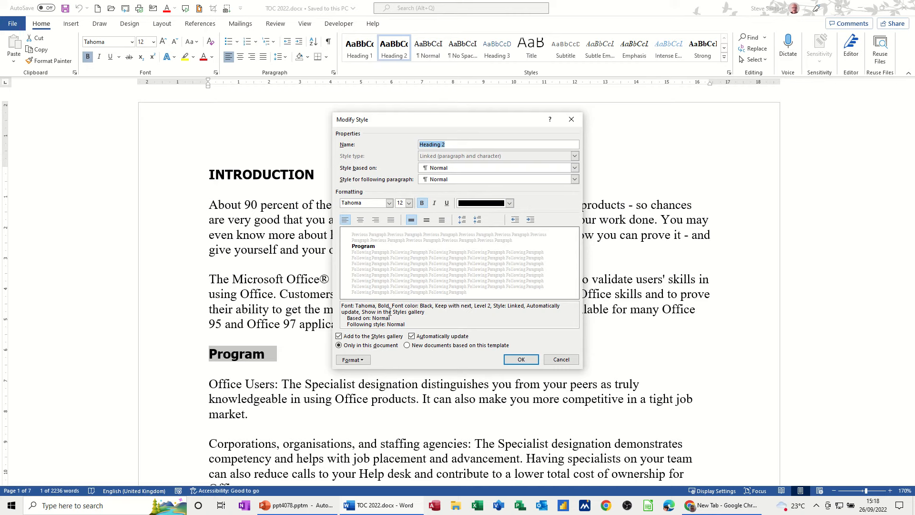
pyautogui.click(352, 360)
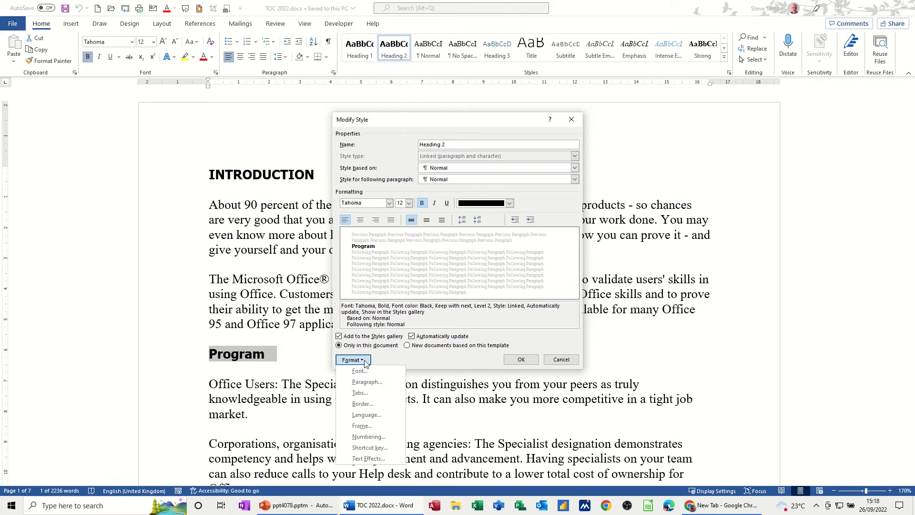
pyautogui.click(367, 381)
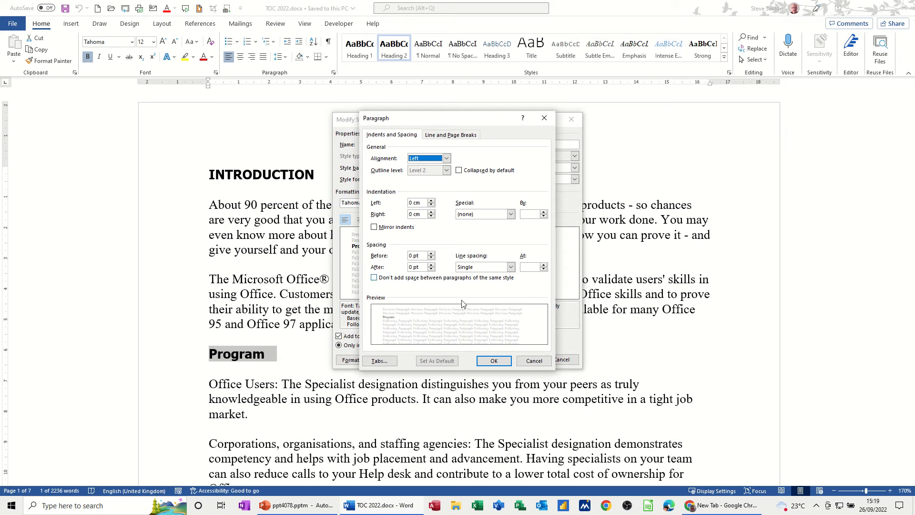
pyautogui.moveTo(522, 365)
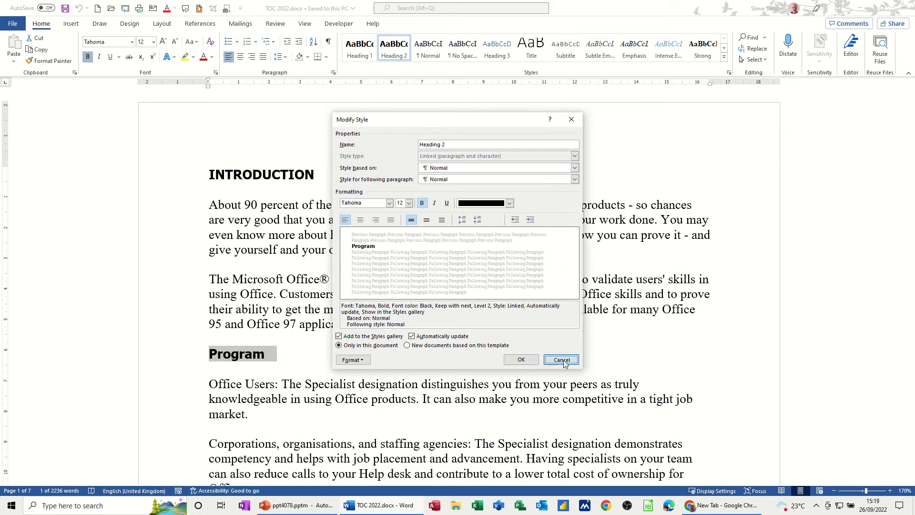
pyautogui.click(560, 359)
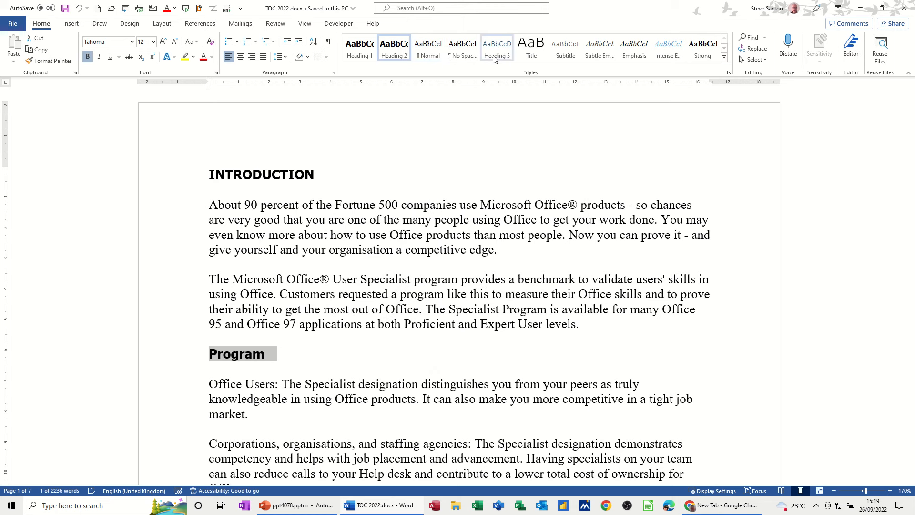
pyautogui.click(495, 48)
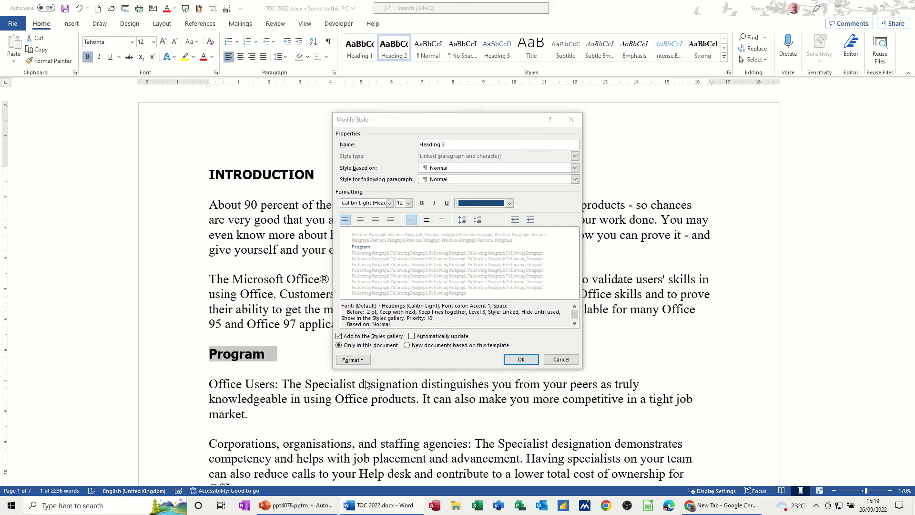
pyautogui.click(352, 360)
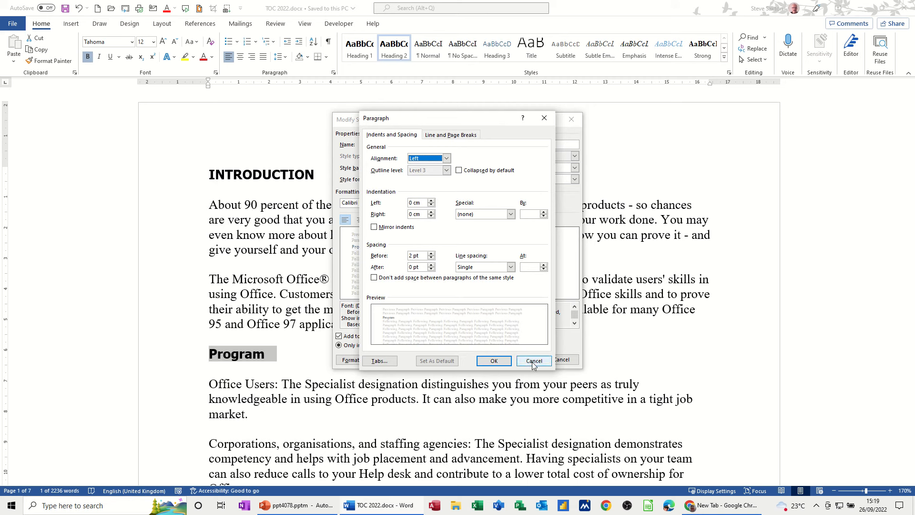
pyautogui.moveTo(549, 382)
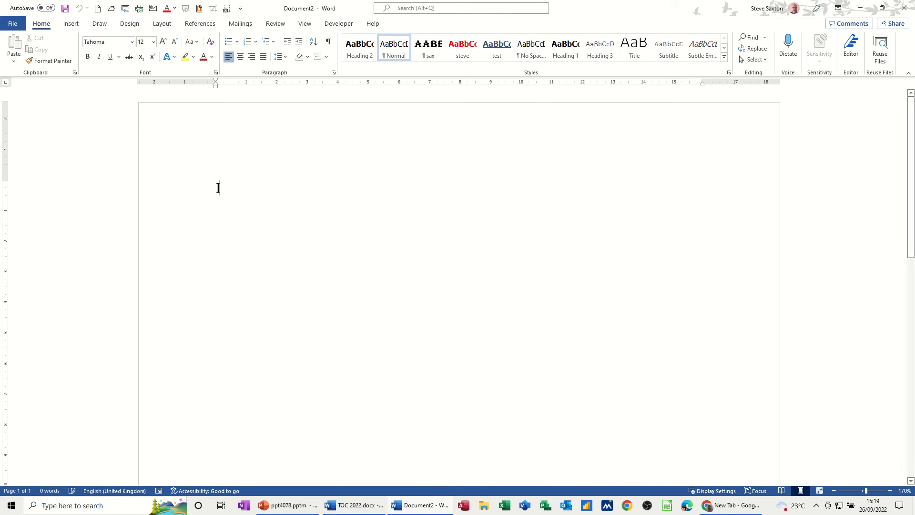
# Type Introduction, select it and apply the Heading 1 style
pyautogui.write('Introduction')
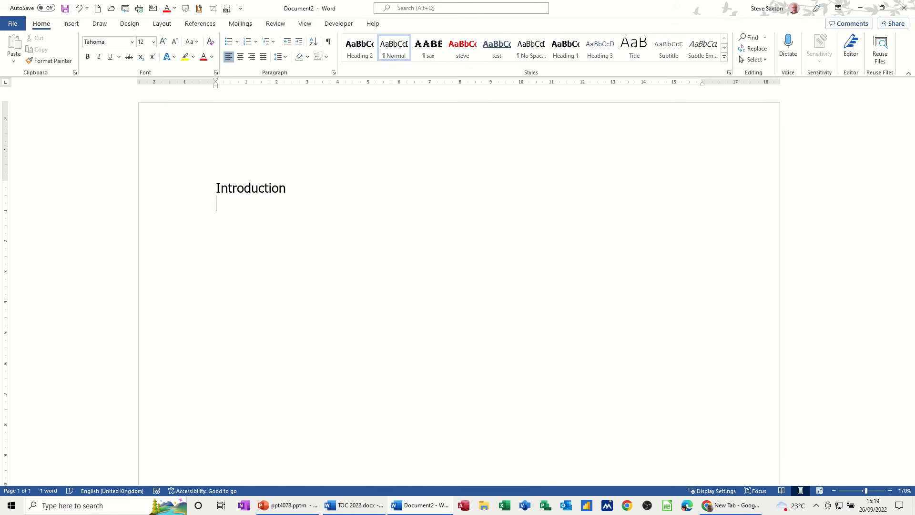
pyautogui.doubleClick(250, 187)
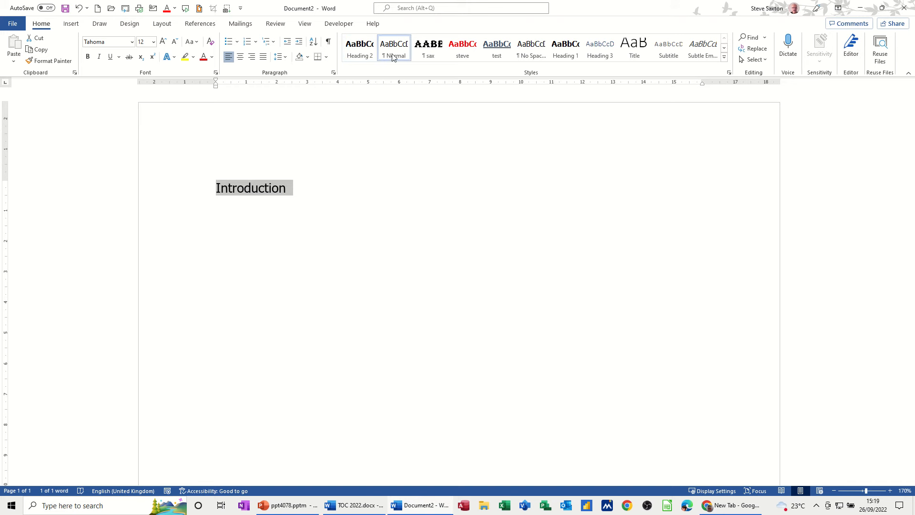
pyautogui.moveTo(565, 49)
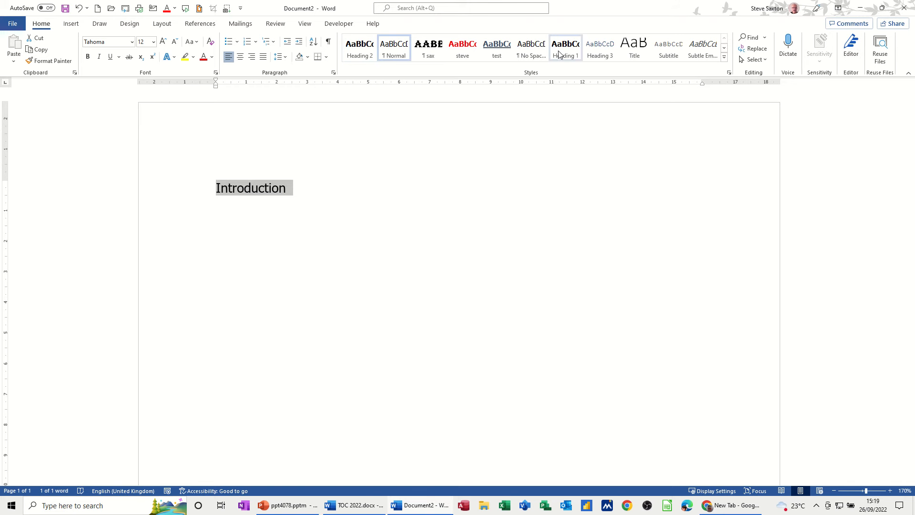
pyautogui.click(360, 47)
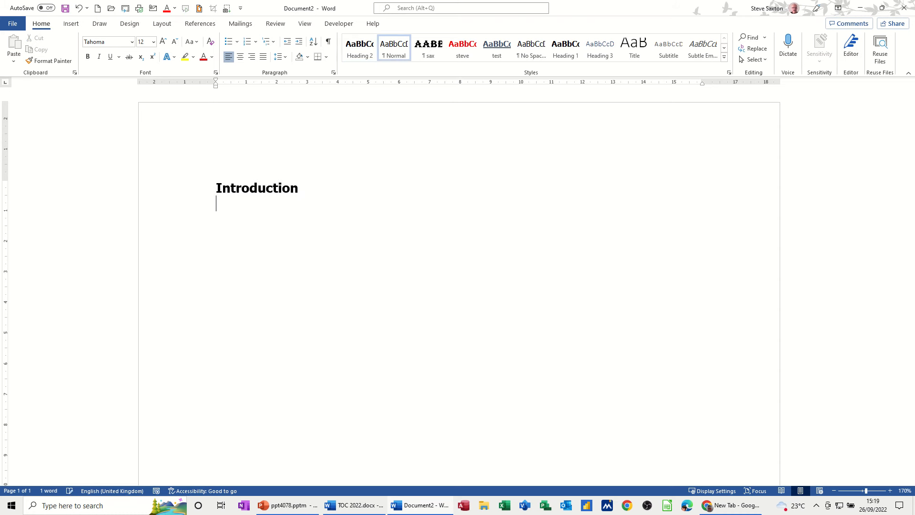
pyautogui.moveTo(389, 56)
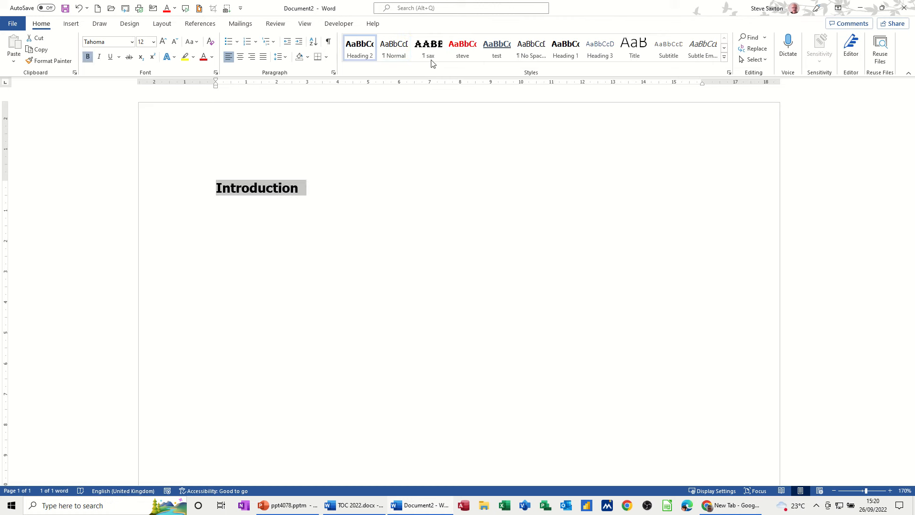
pyautogui.click(428, 48)
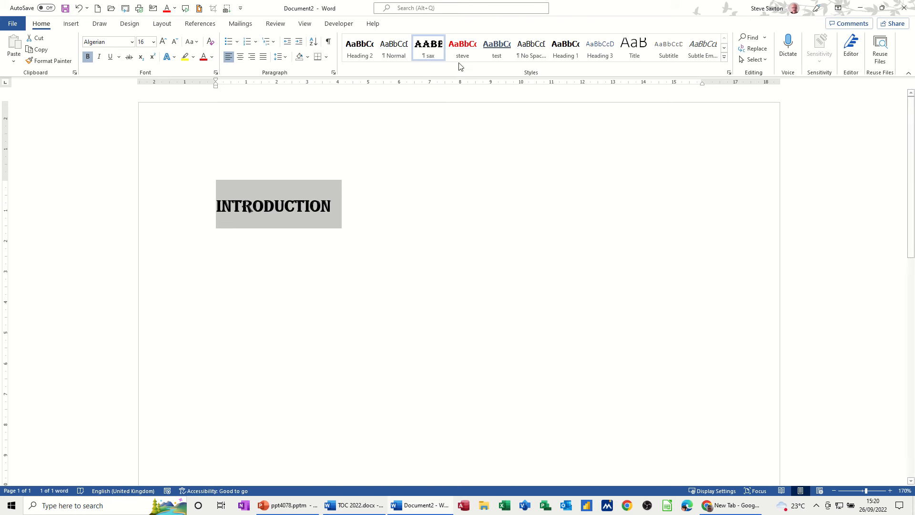
pyautogui.click(461, 47)
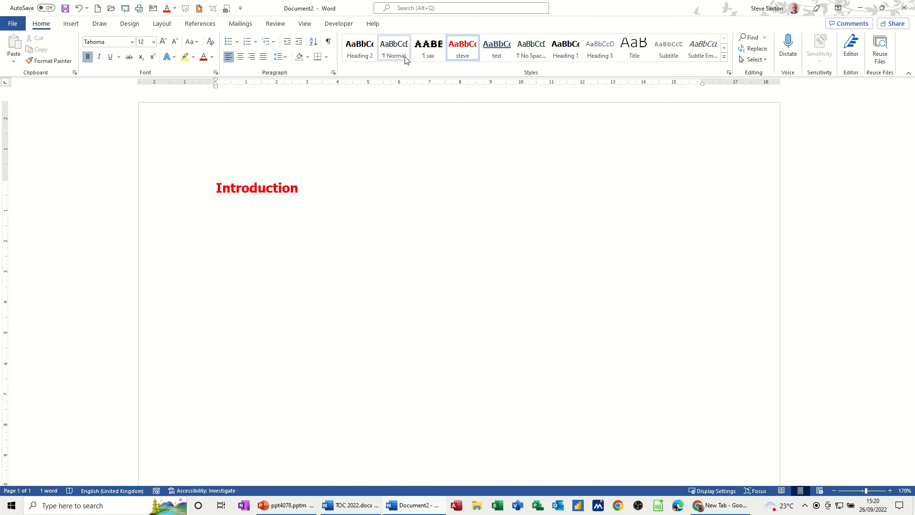
pyautogui.moveTo(359, 47)
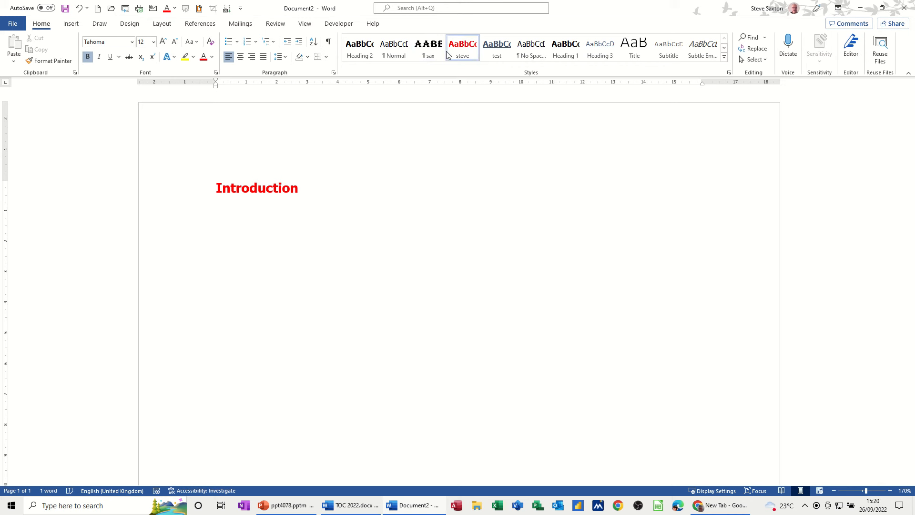
pyautogui.tripleClick(257, 188)
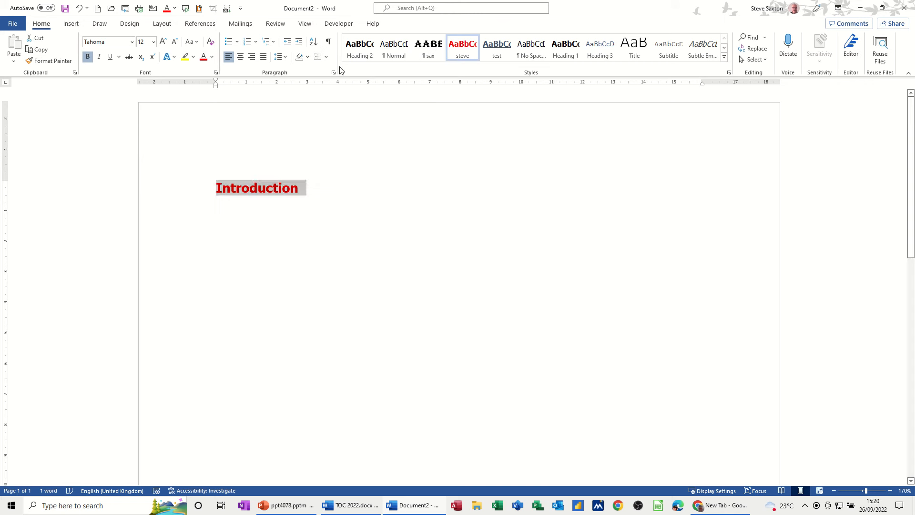
pyautogui.click(359, 46)
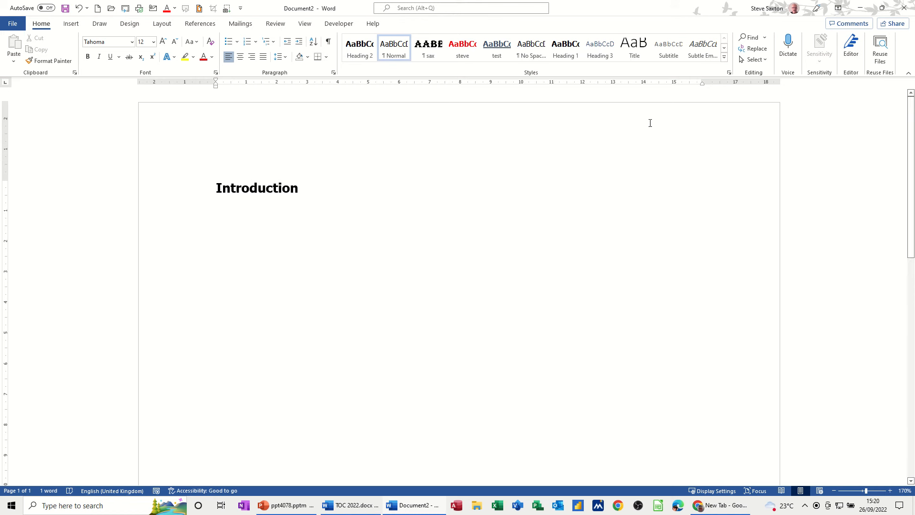
# Close the practice document with Don't Save, returning to TOC 2022.docx
pyautogui.click(906, 8)
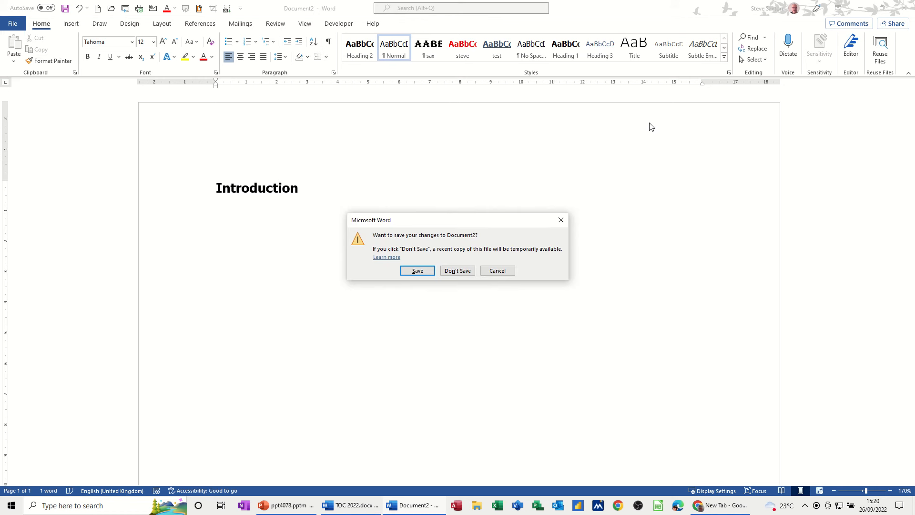
pyautogui.moveTo(461, 284)
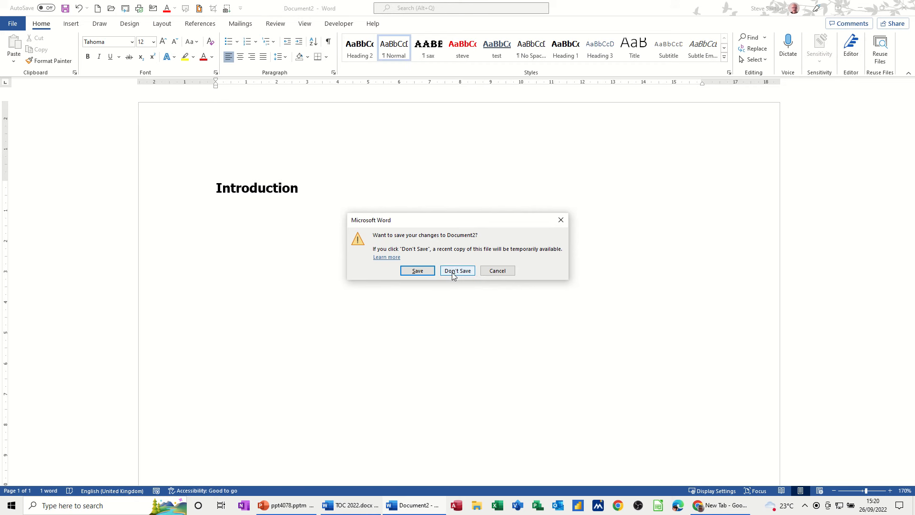
pyautogui.click(456, 269)
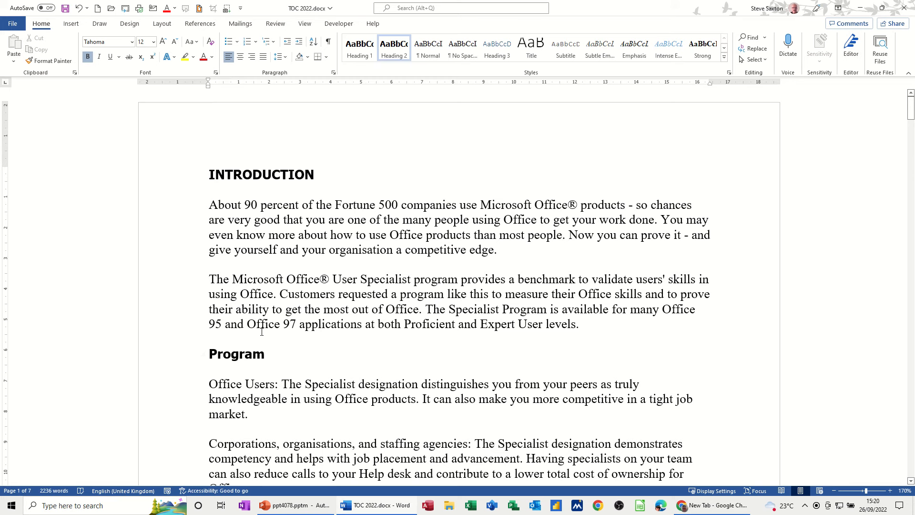
pyautogui.moveTo(203, 357)
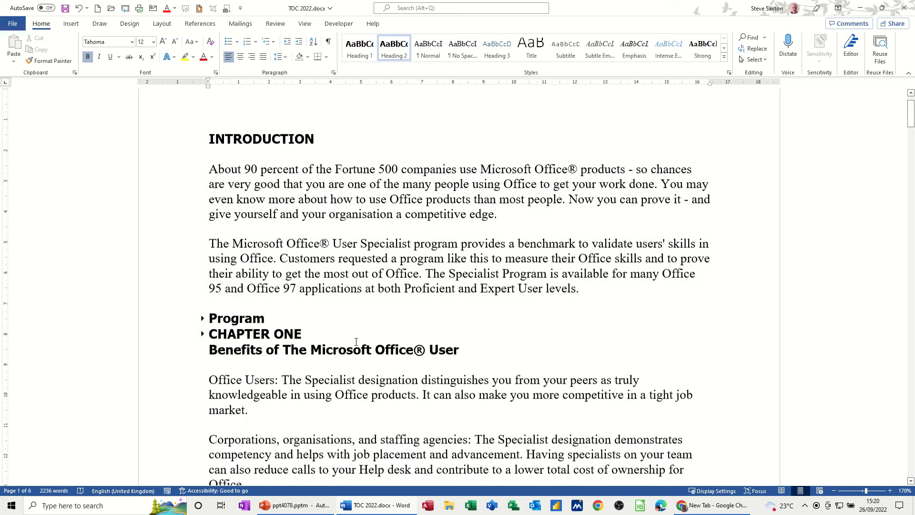
# Switch to the View ribbon to reach the navigation aid options
pyautogui.scroll(3)
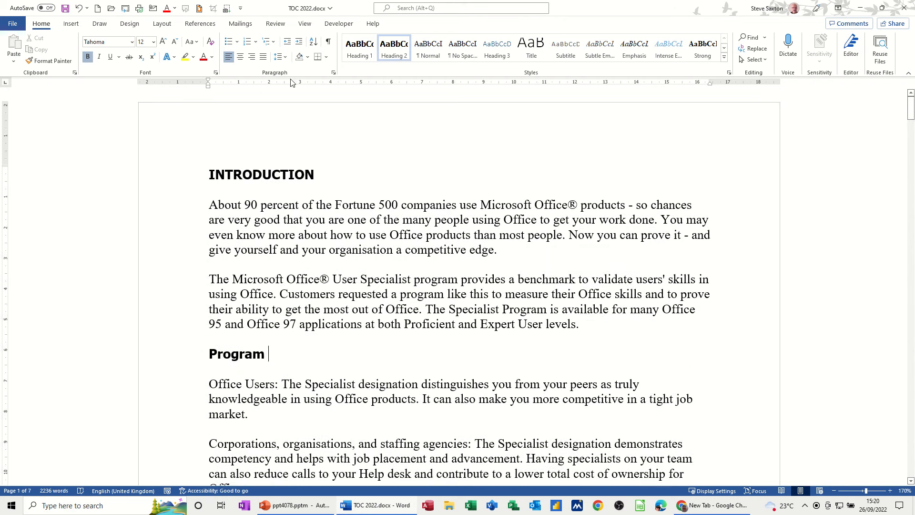
pyautogui.click(304, 23)
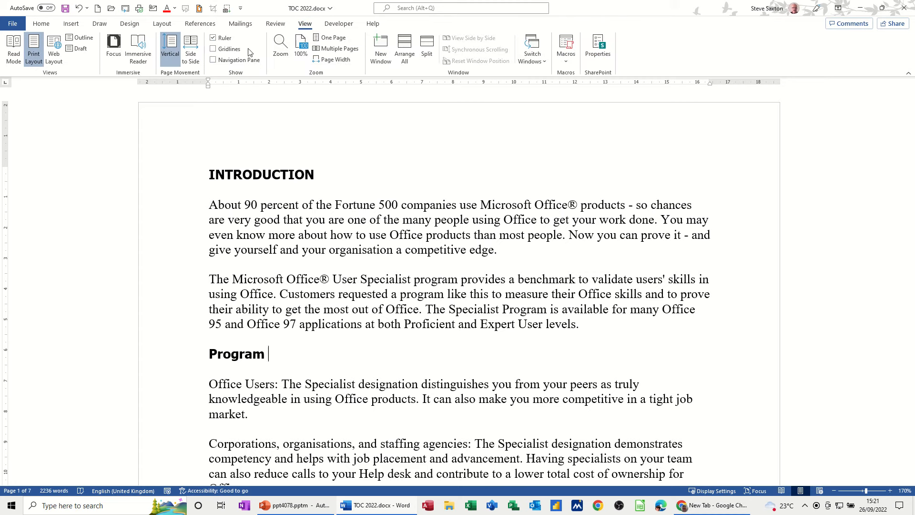
# Show the Navigation Pane and collapse INTRODUCTION and the other top-level sections to five headings
pyautogui.click(212, 59)
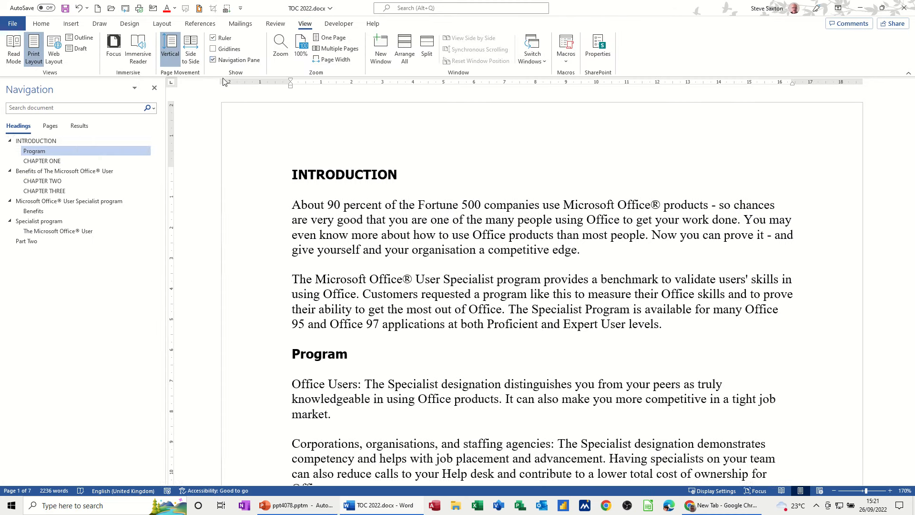
pyautogui.click(34, 210)
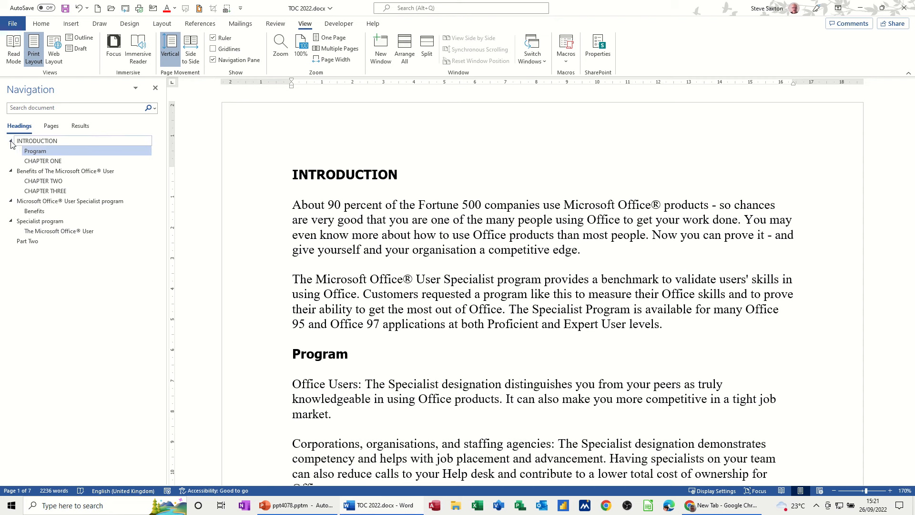
pyautogui.click(11, 141)
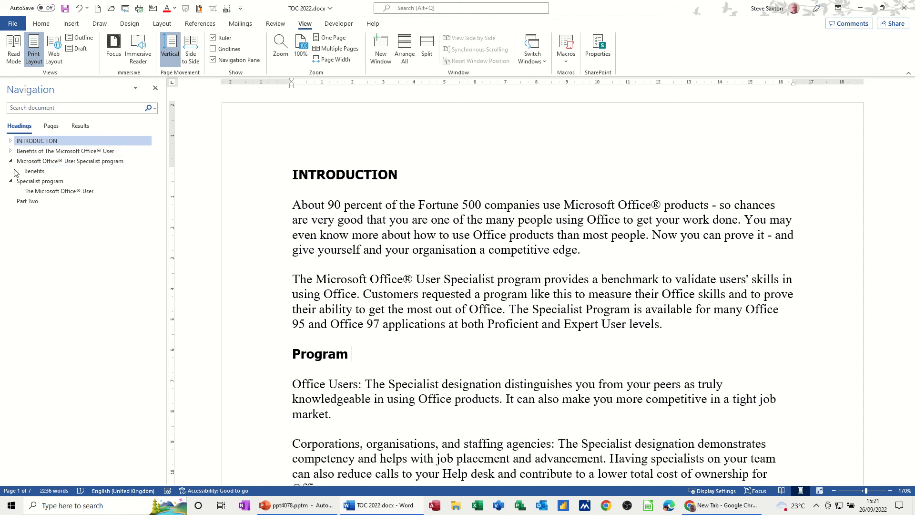
pyautogui.click(10, 181)
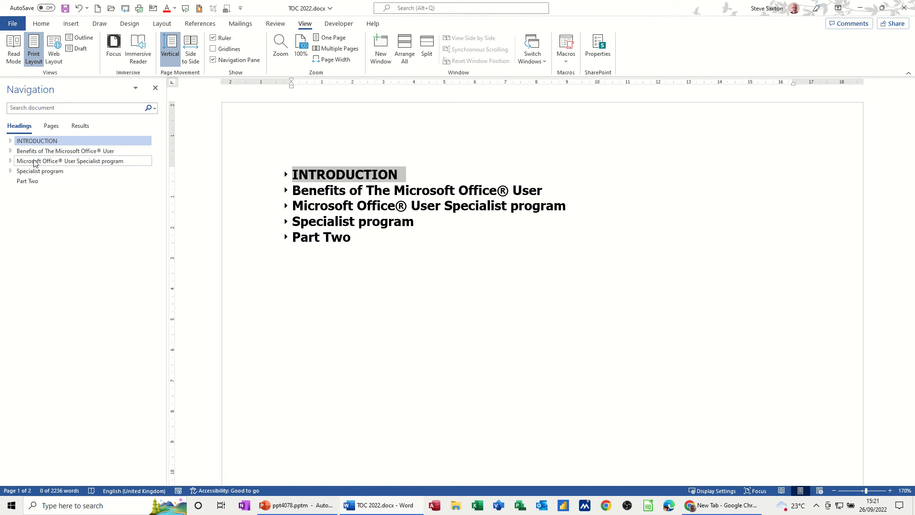
# Expand INTRODUCTION and Benefits in the pane, jump to CHAPTER TWO, Benefits and Part Two, and expand the Specialist program text
pyautogui.click(10, 141)
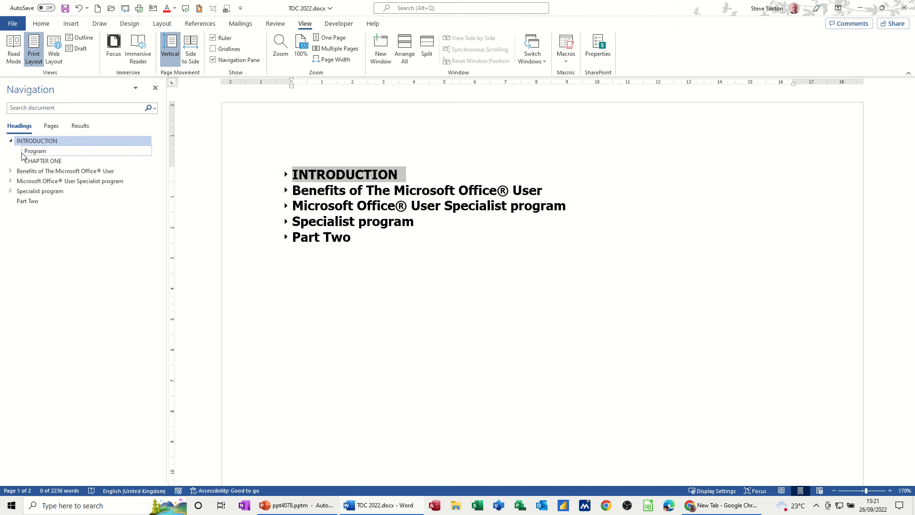
pyautogui.click(35, 150)
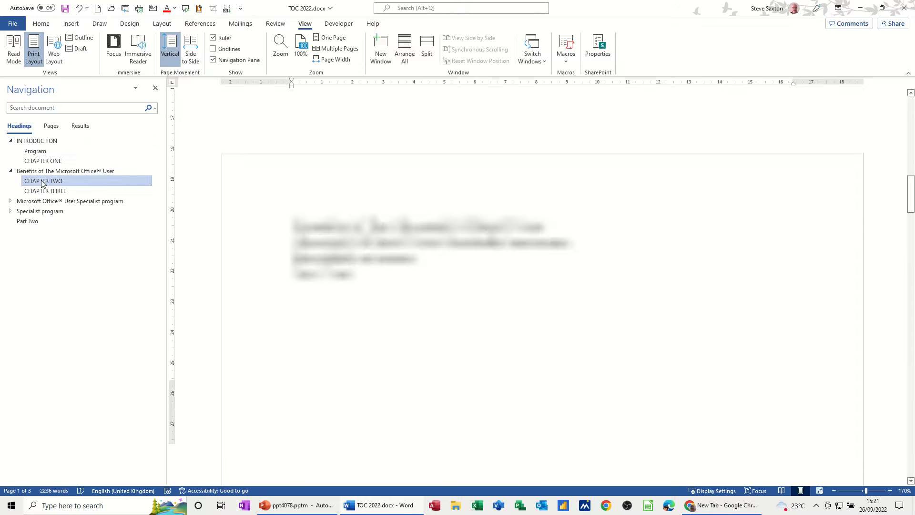
pyautogui.click(43, 181)
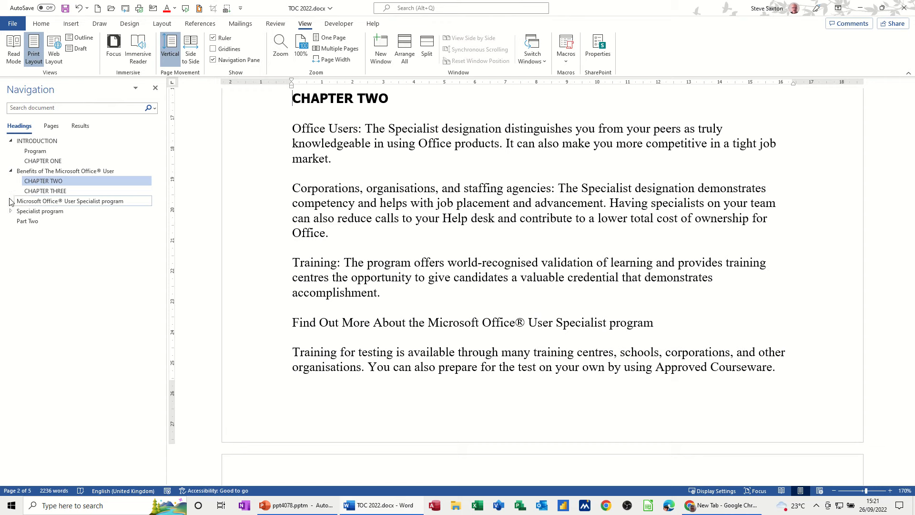
pyautogui.click(9, 203)
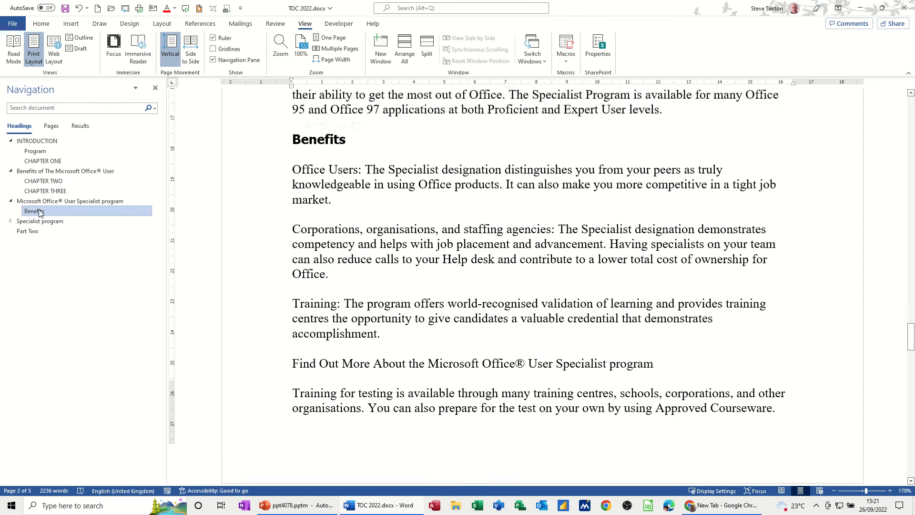
pyautogui.click(26, 231)
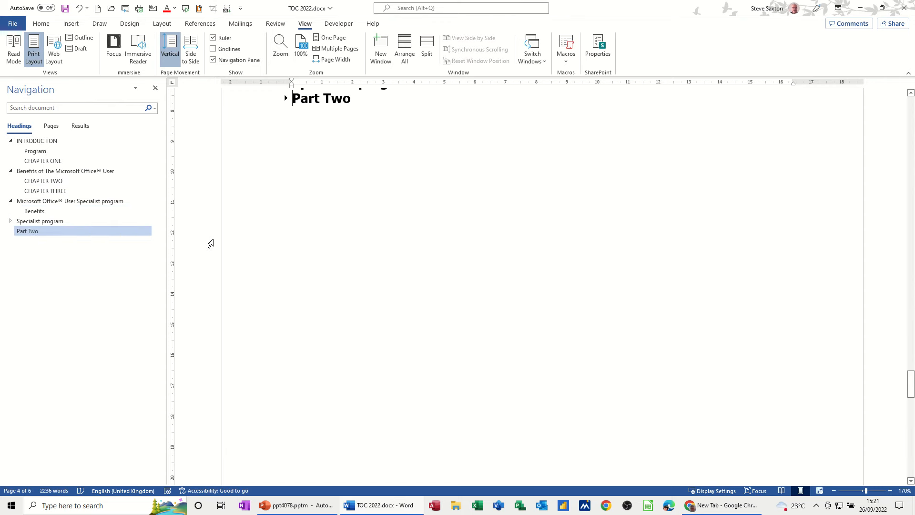
pyautogui.scroll(3)
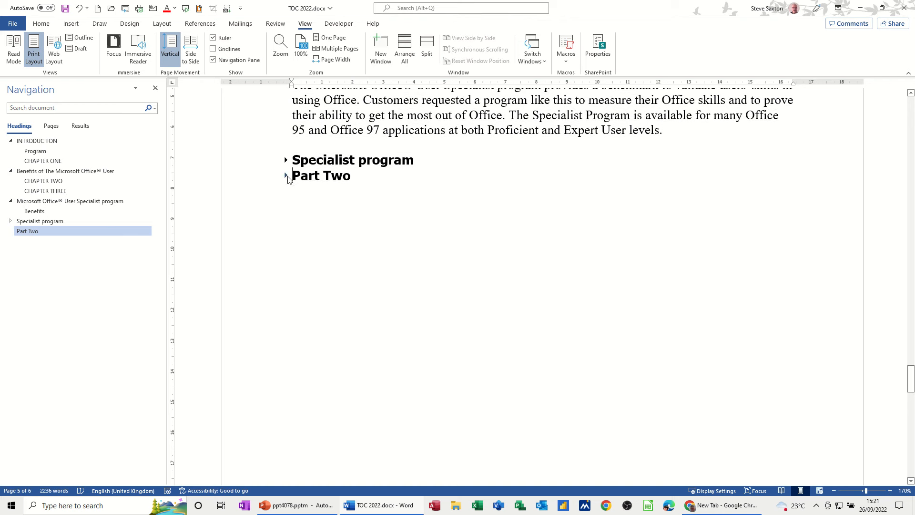
pyautogui.click(286, 175)
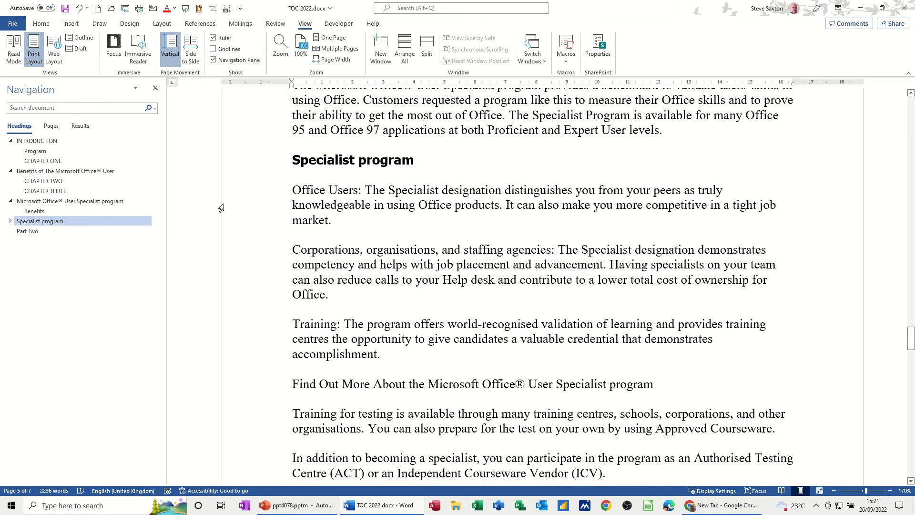
pyautogui.moveTo(85, 248)
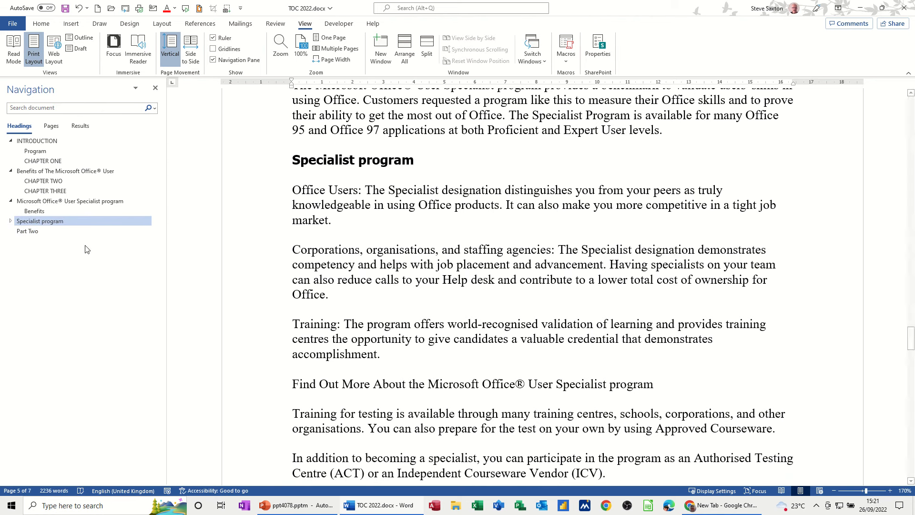
pyautogui.moveTo(266, 210)
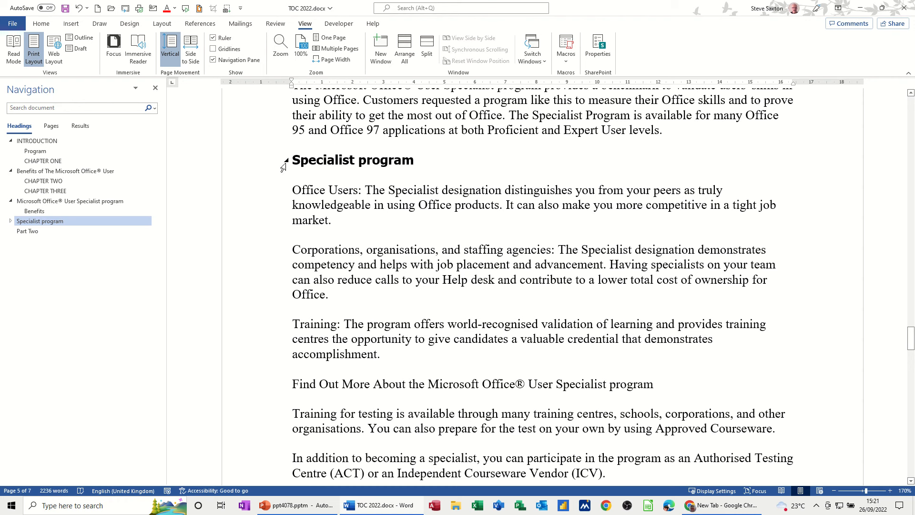
# Return to the Home ribbon and show the full Styles gallery list
pyautogui.click(41, 23)
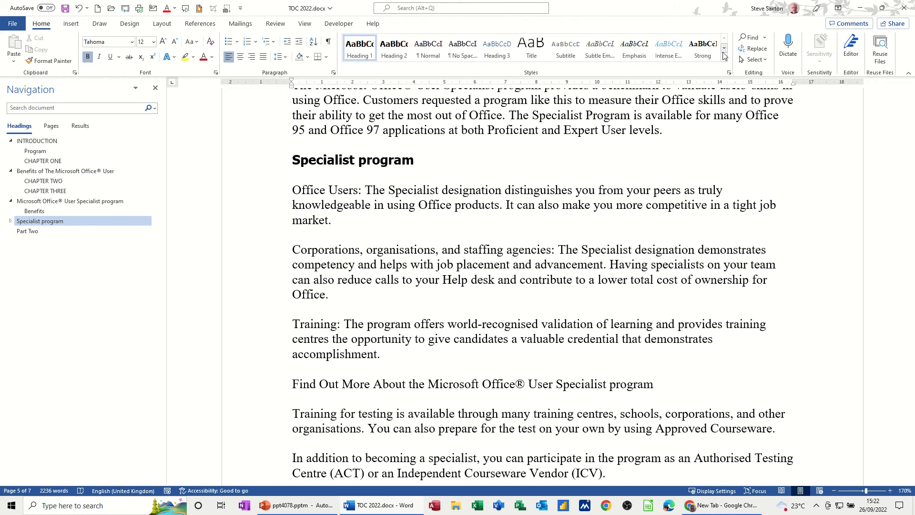
pyautogui.click(724, 49)
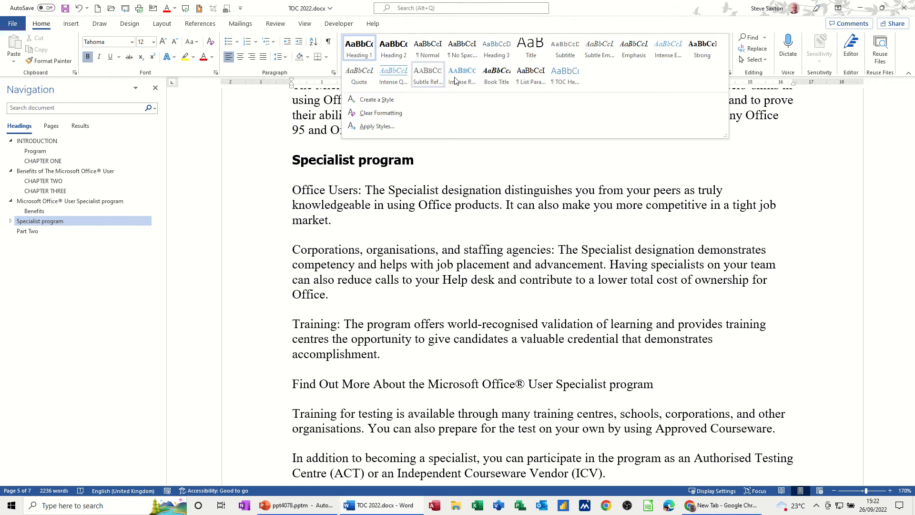
pyautogui.moveTo(633, 48)
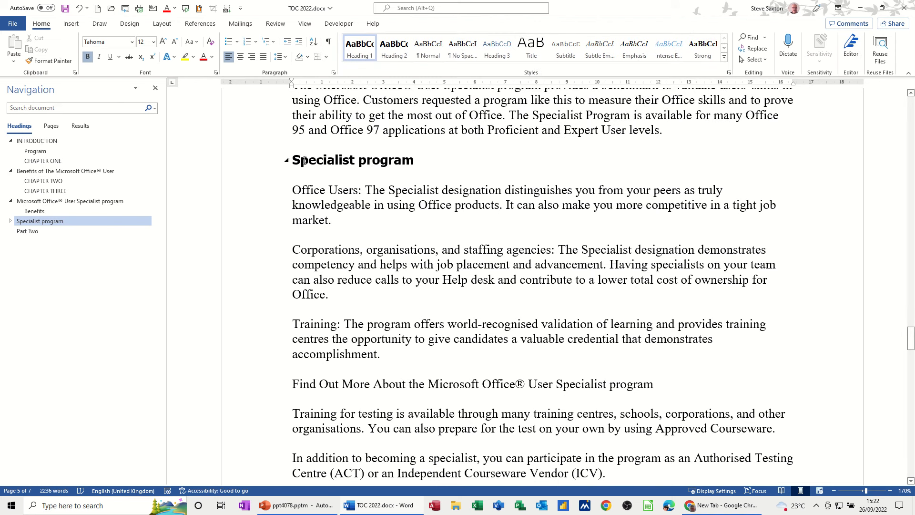
pyautogui.moveTo(466, 191)
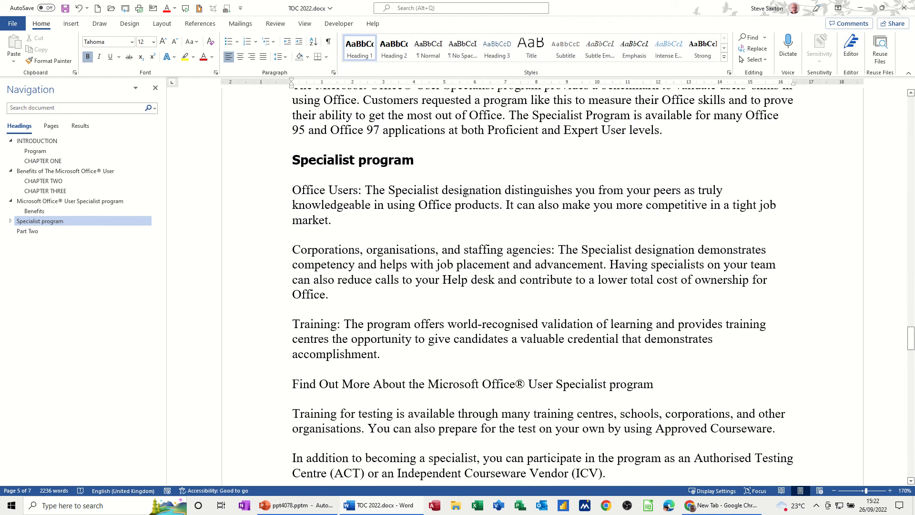
pyautogui.moveTo(472, 179)
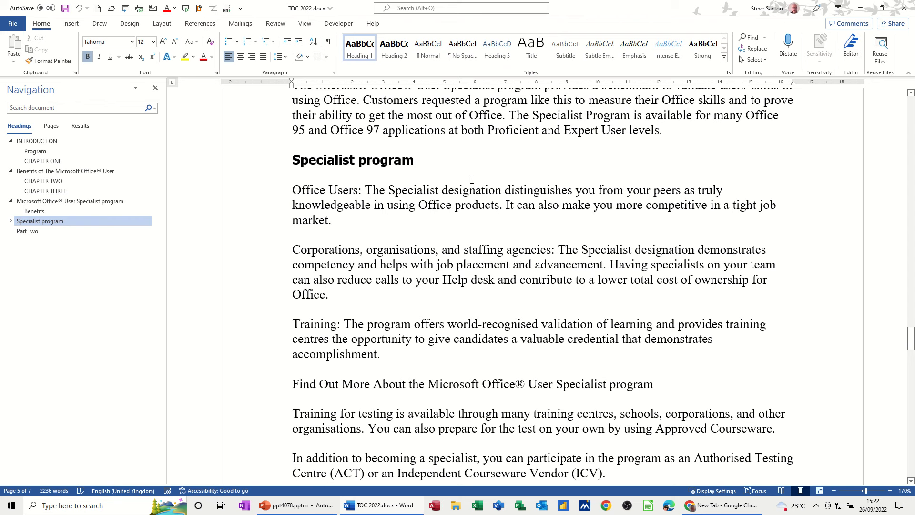
pyautogui.moveTo(359, 208)
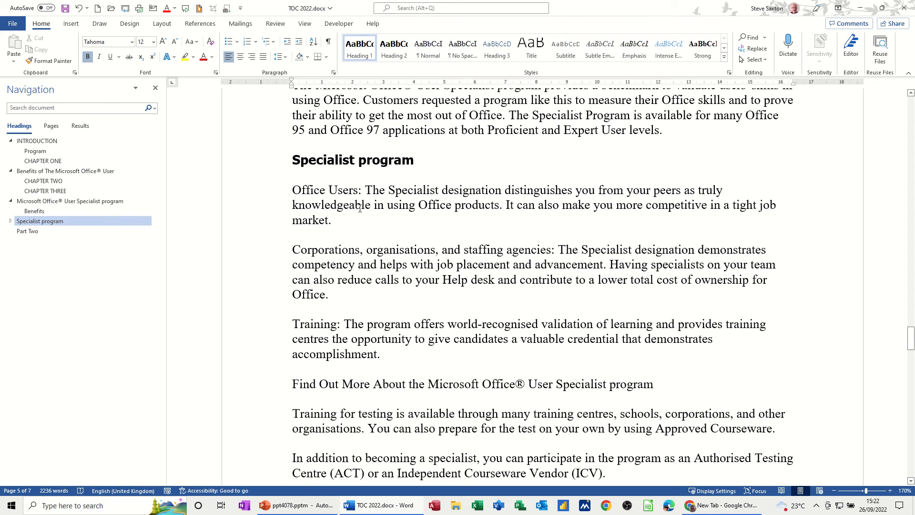
# Jump from the pane to the Specialist program section, Part Two, and finally CHAPTER THREE
pyautogui.scroll(3)
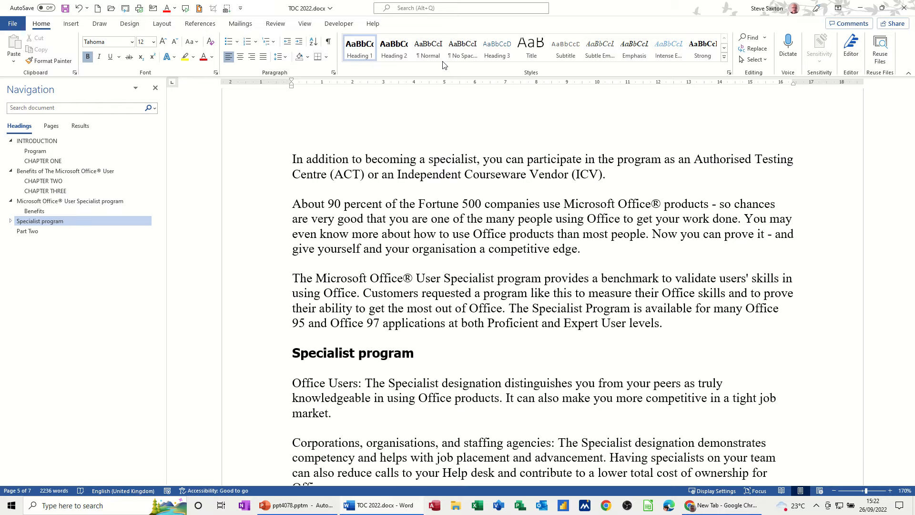
pyautogui.click(34, 211)
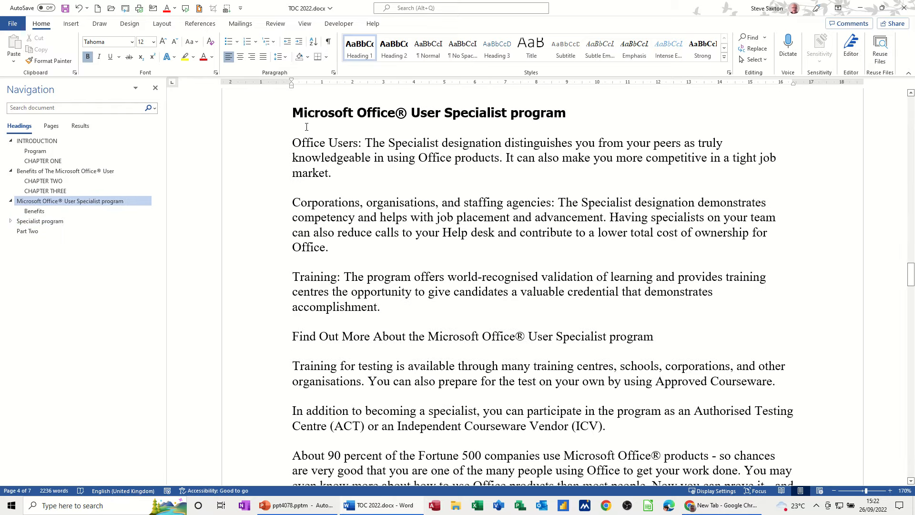
pyautogui.click(40, 220)
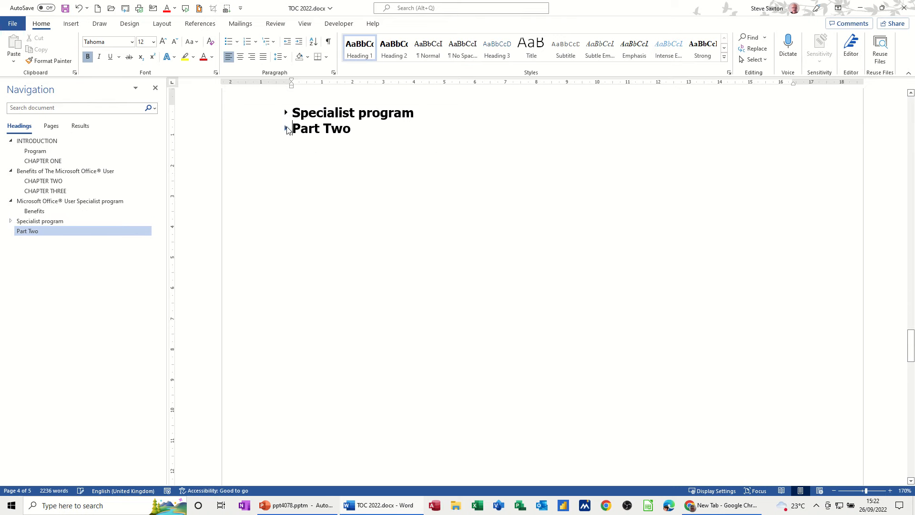
pyautogui.click(45, 191)
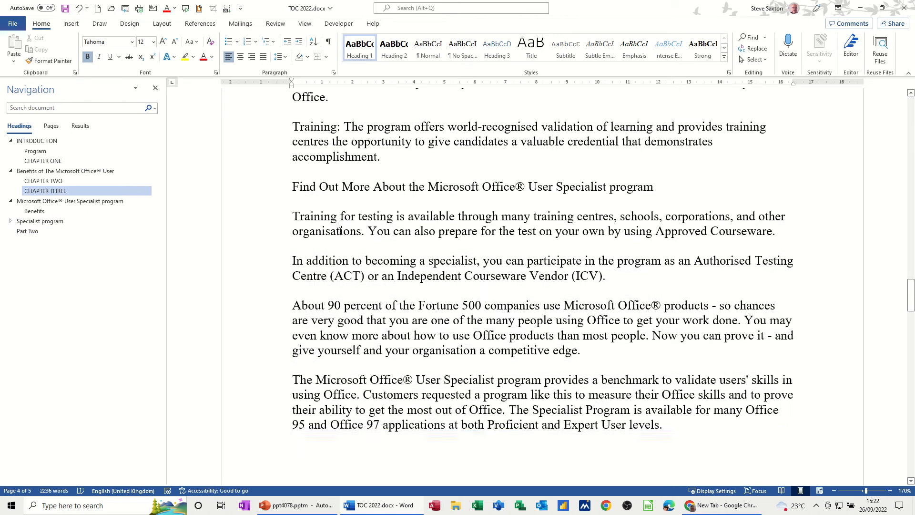
pyautogui.scroll(3)
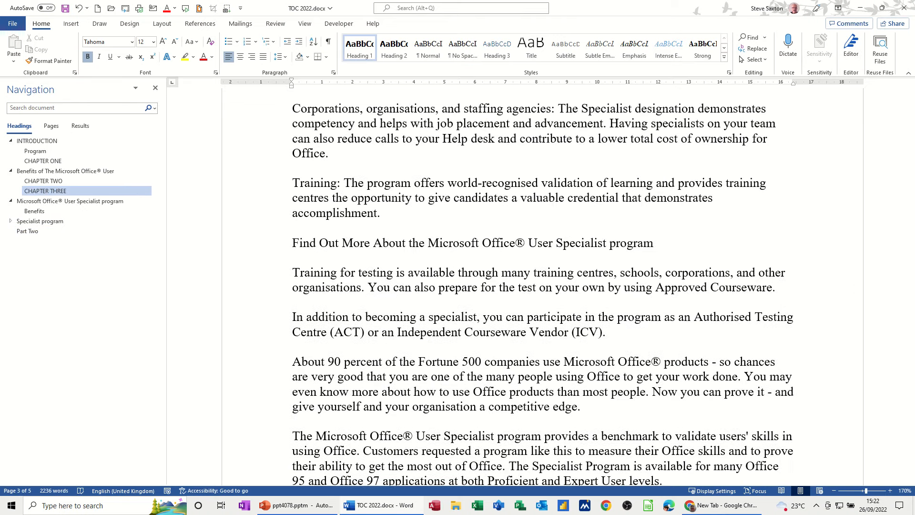